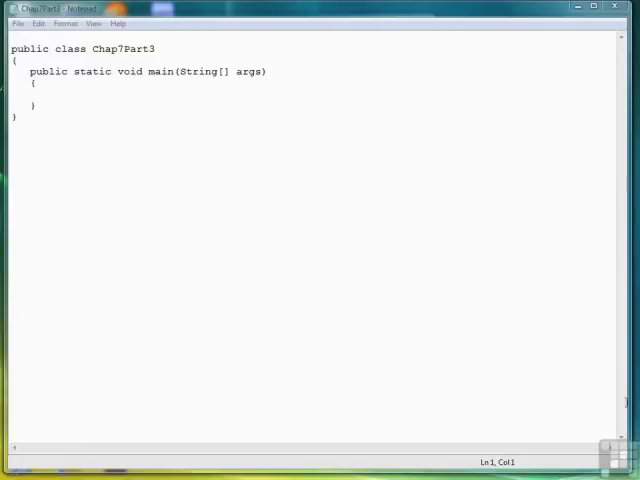
mouse_move(316, 422)
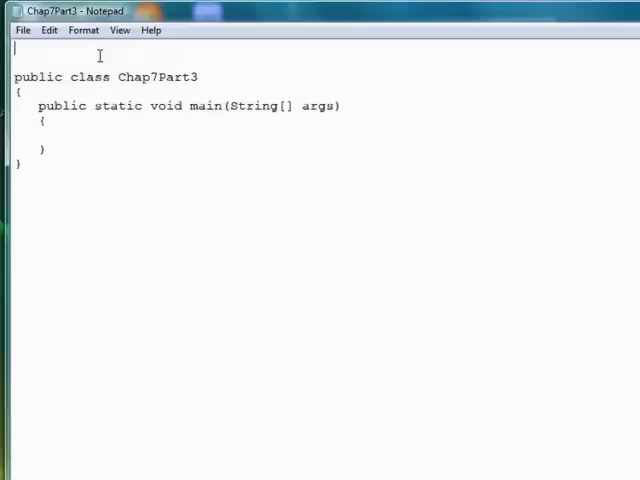
- Add import java.util.Scanner; on the first line and move into the main method body
text(import)
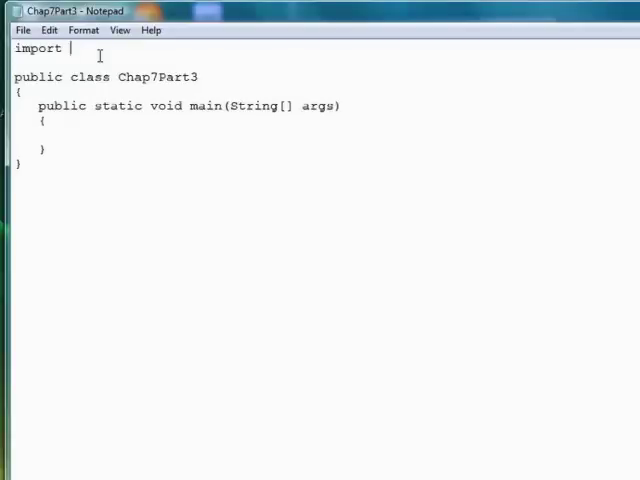
text(java.util.Scanner)
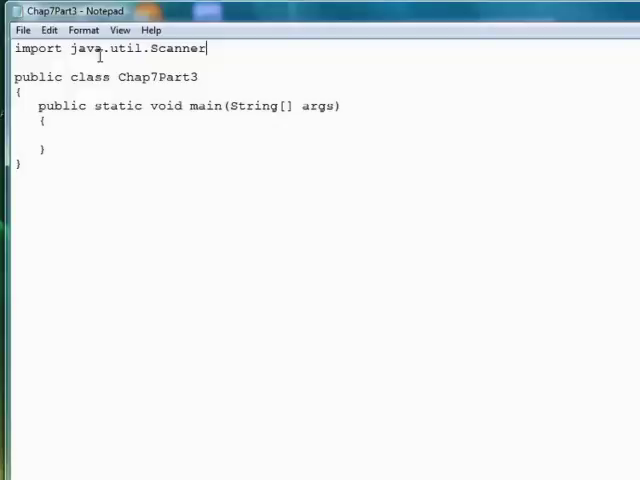
text(;)
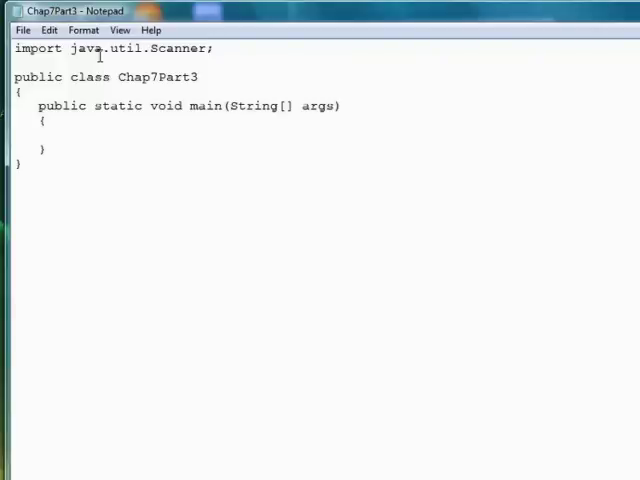
click(216, 48)
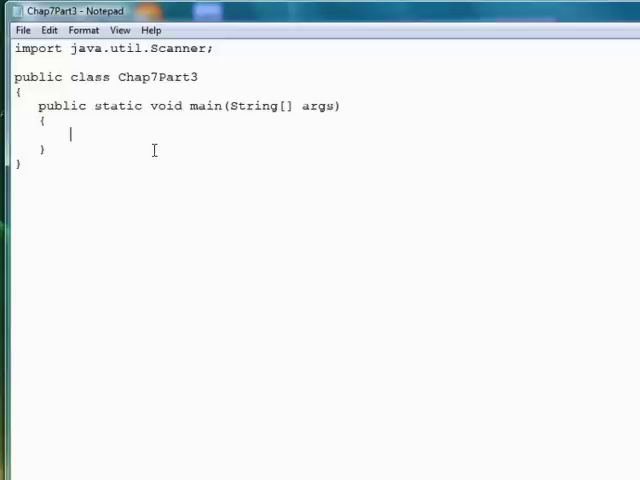
- Write Scanner input = new Scanner(System.in); inside main
text(s)
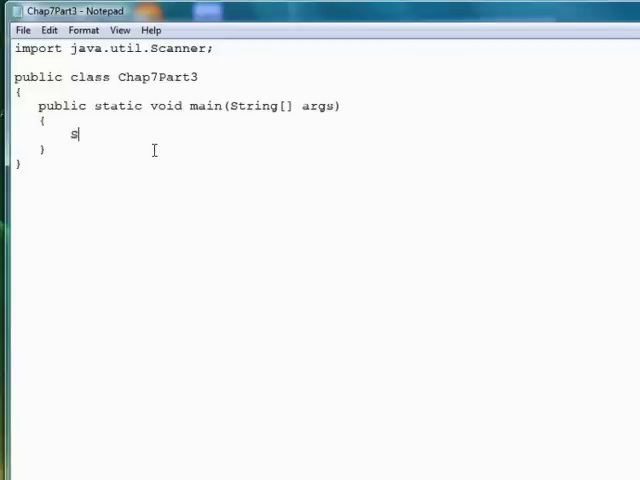
text(canner in)
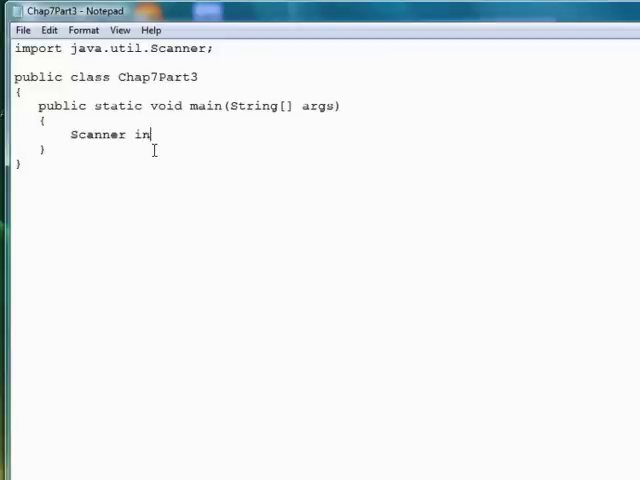
text(put = new)
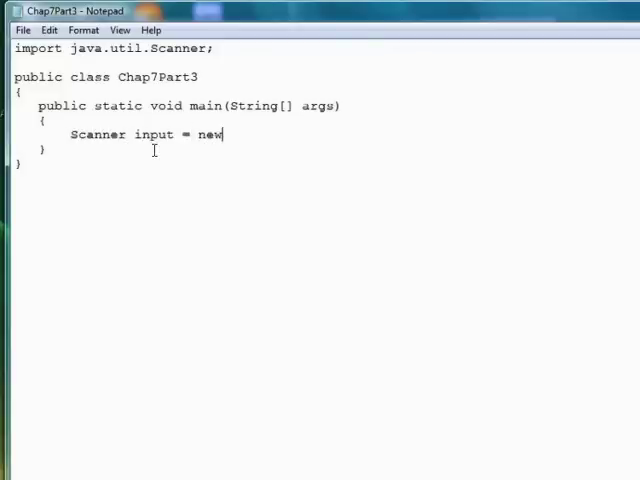
text(Scan)
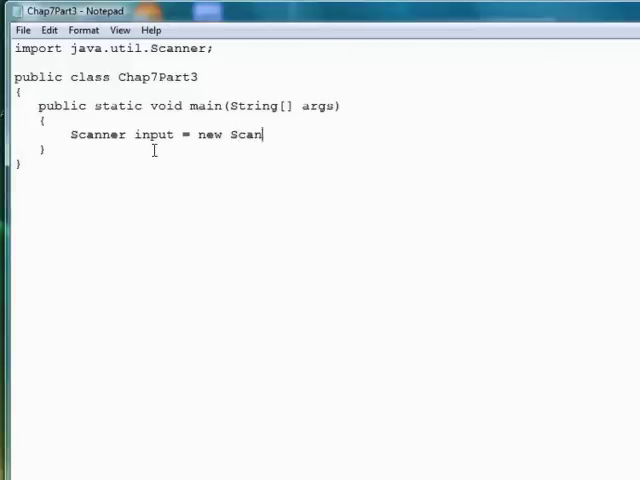
text(ner()
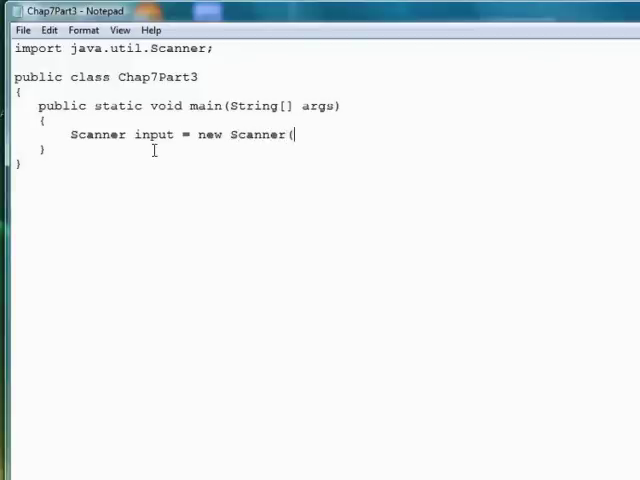
text(System.)
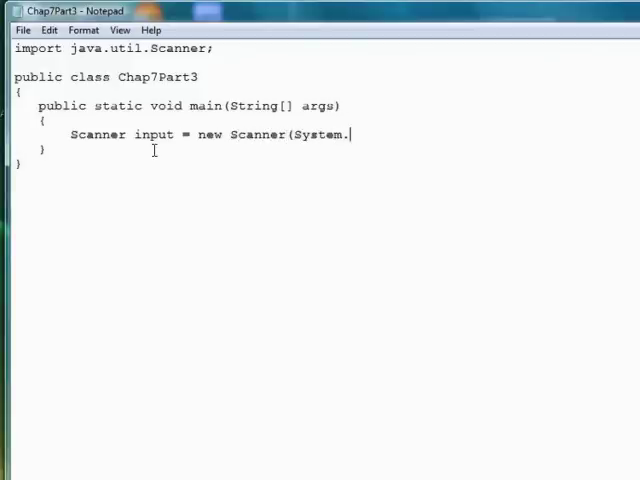
text(in))
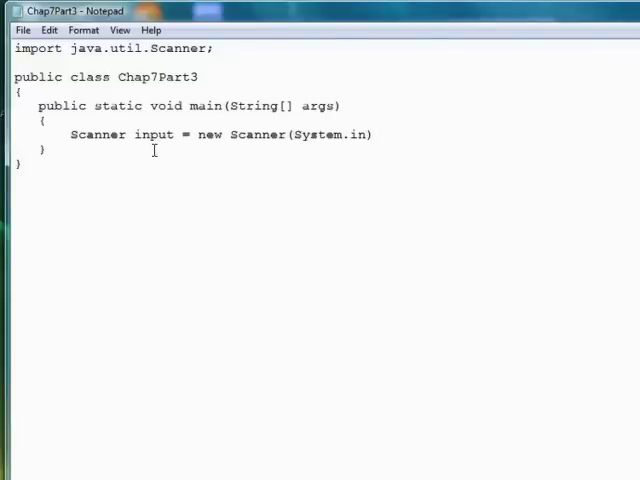
text(;)
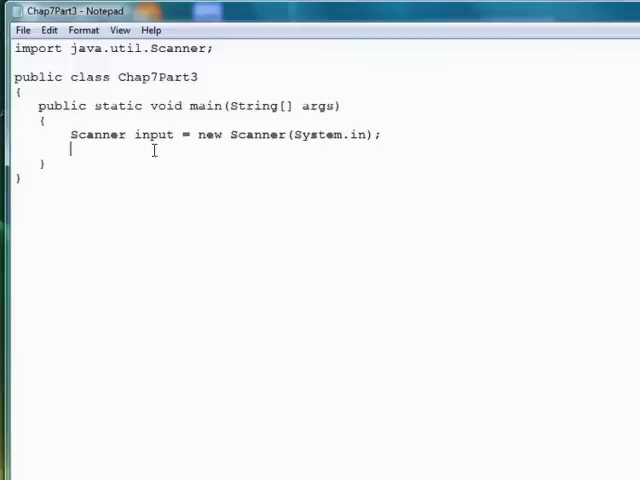
- Declare int number and assign it number = input.nextInt();
text(int number)
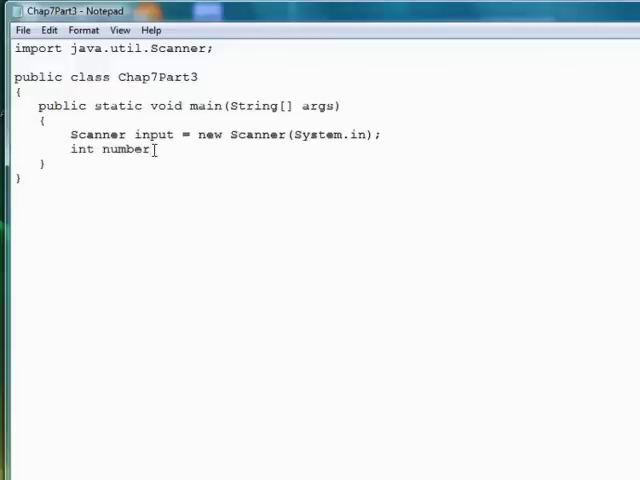
text(number = input.next)
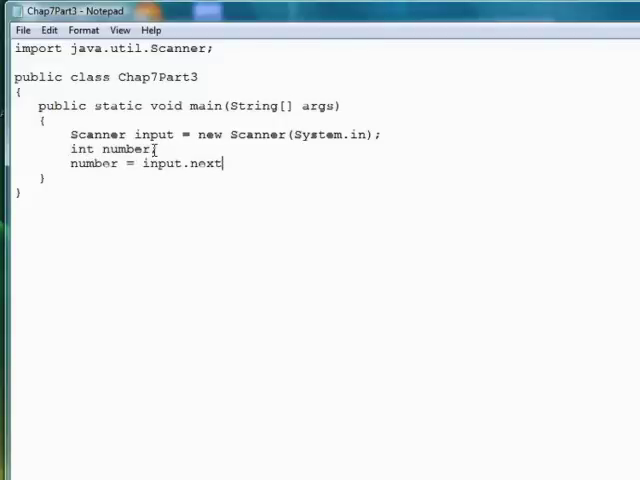
text(Int())
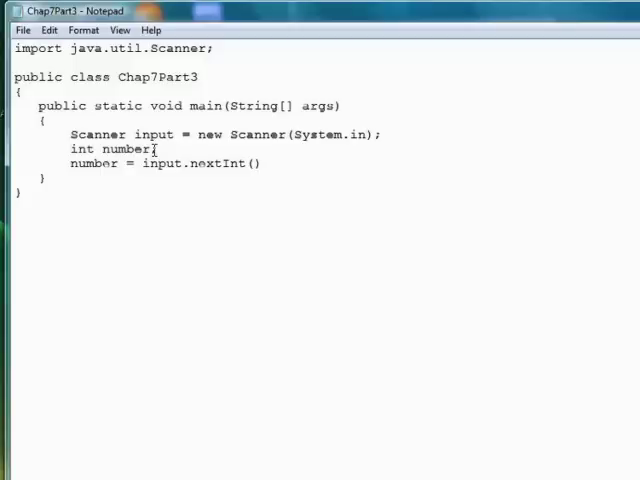
text(;)
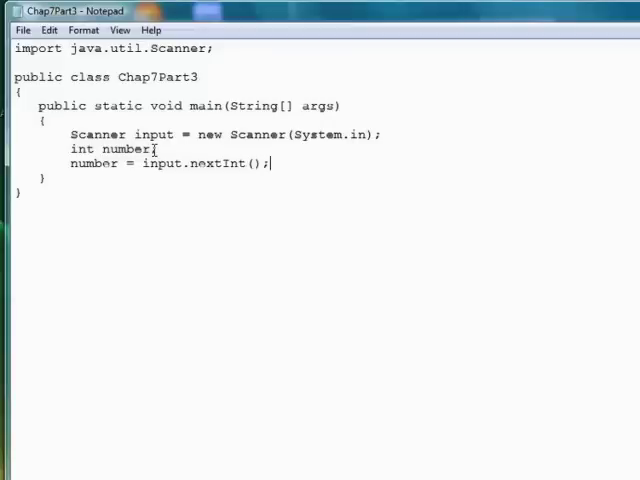
mouse_move(50, 158)
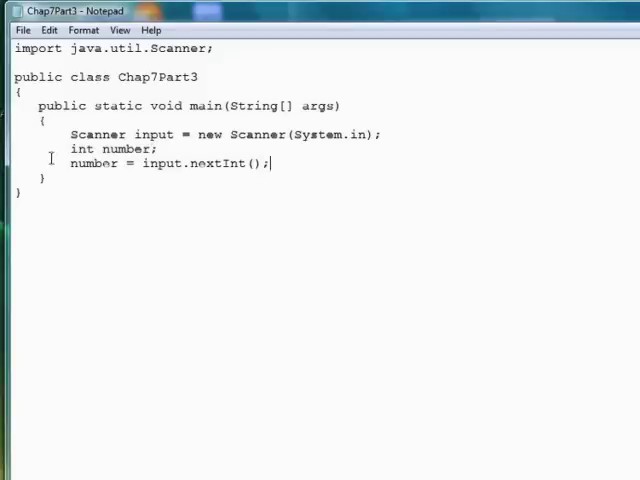
double_click(92, 164)
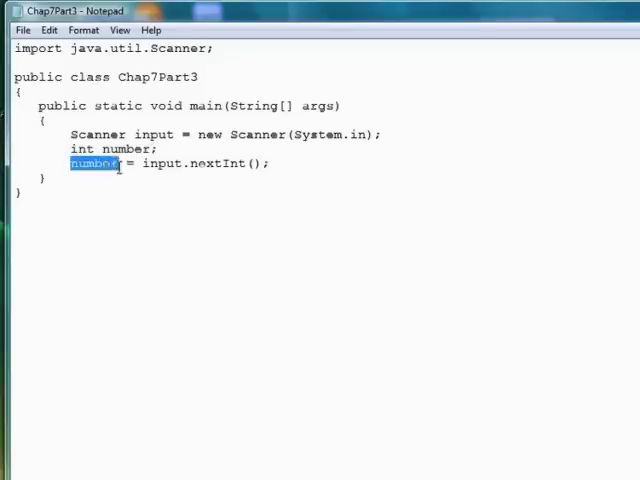
mouse_move(144, 212)
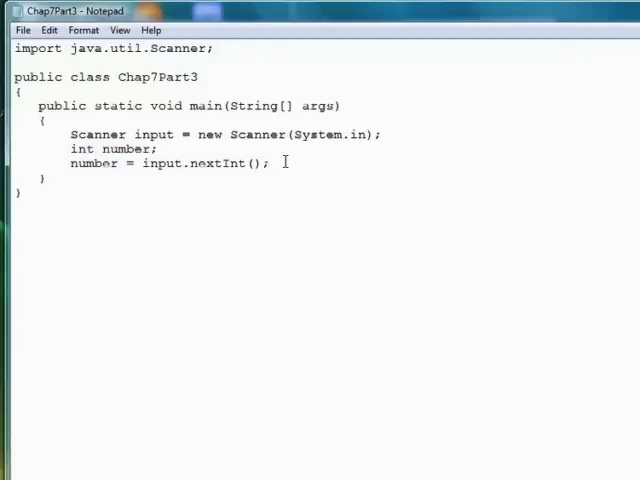
- Add System.out.println("The number is " + number); and switch to the command window
key(Enter)
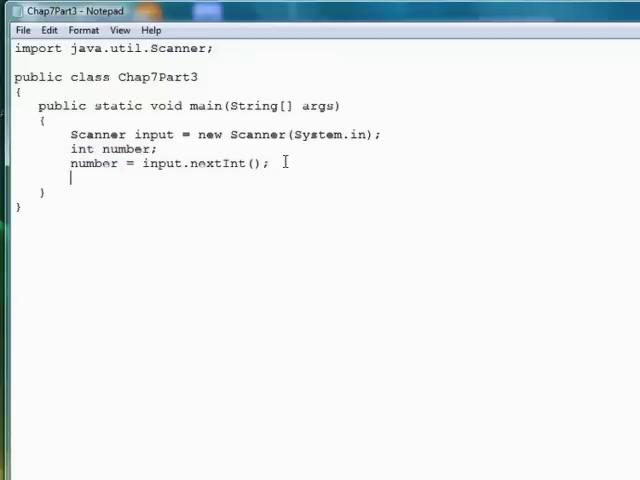
text(System.out.println)
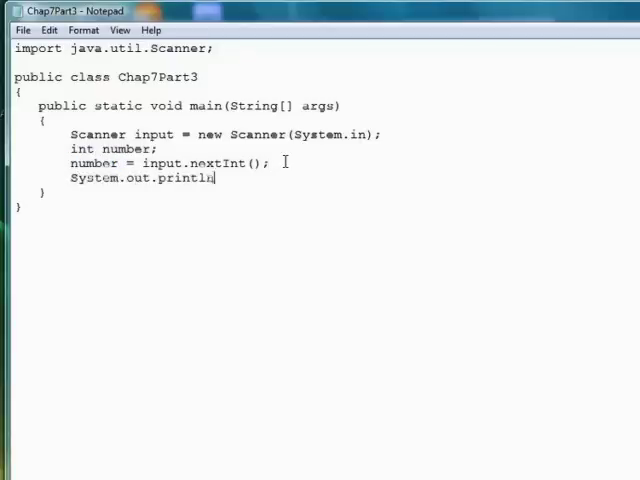
text(("The number is " + number)
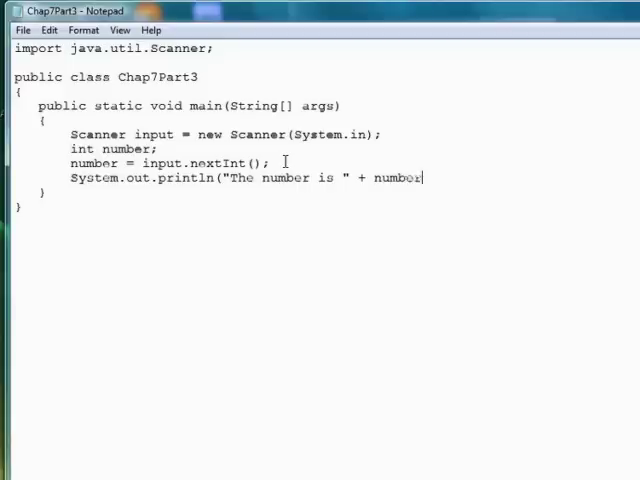
text();)
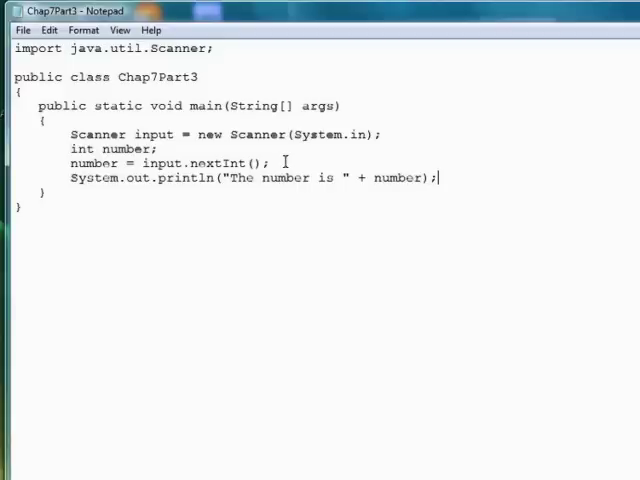
click(22, 30)
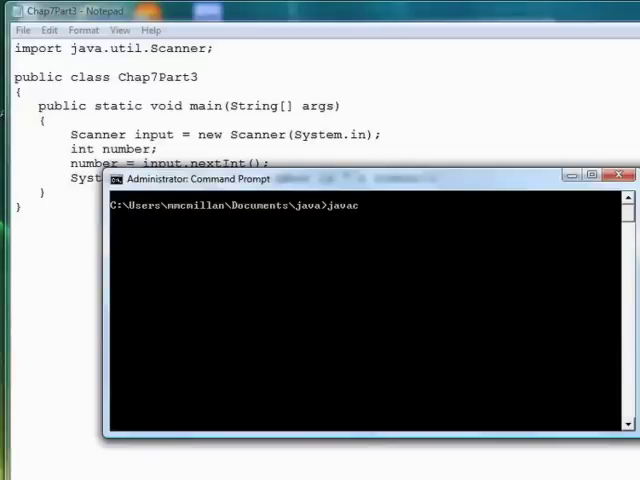
- Compile Chap7Part3.java with javac, run java Chap7Part3 and enter 45
text(Chap7Part3.java)
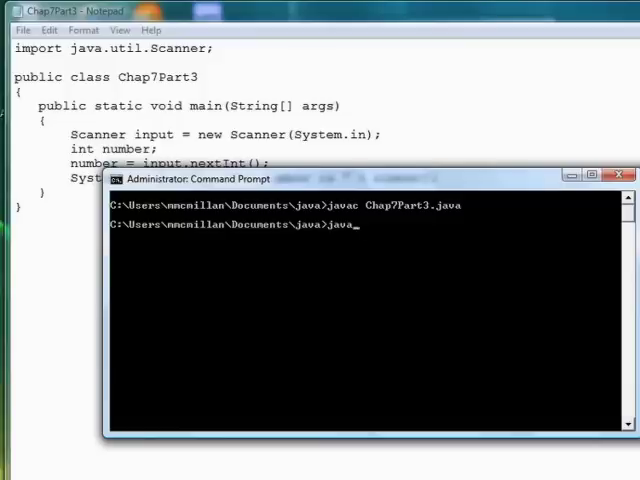
text(Chap7Part3)
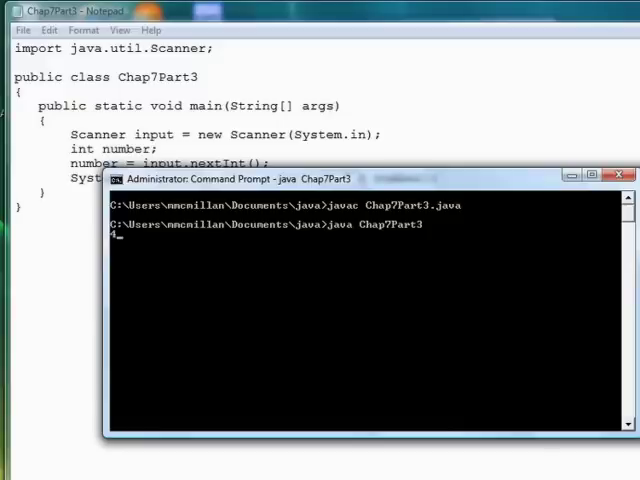
text(45)
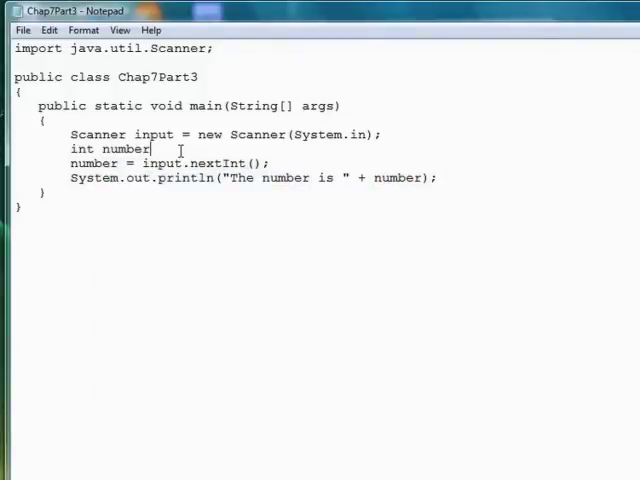
- Extend the declaration to int number, number1, sum;
text(, number1;)
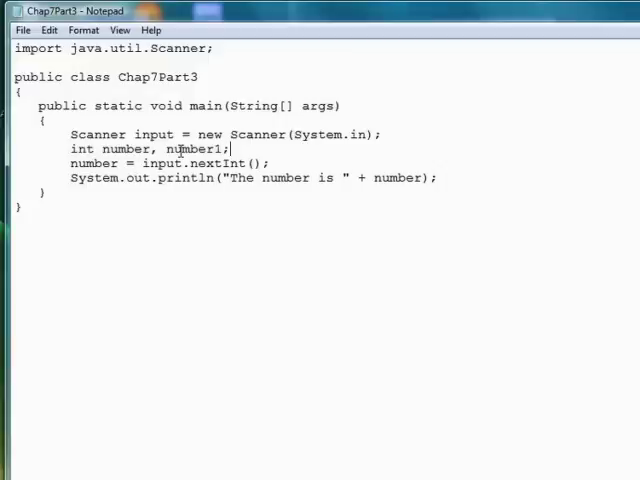
text(Sys)
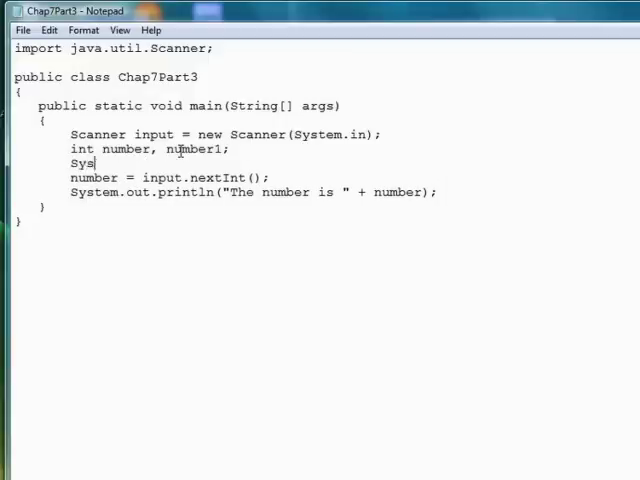
key(BackSpace)
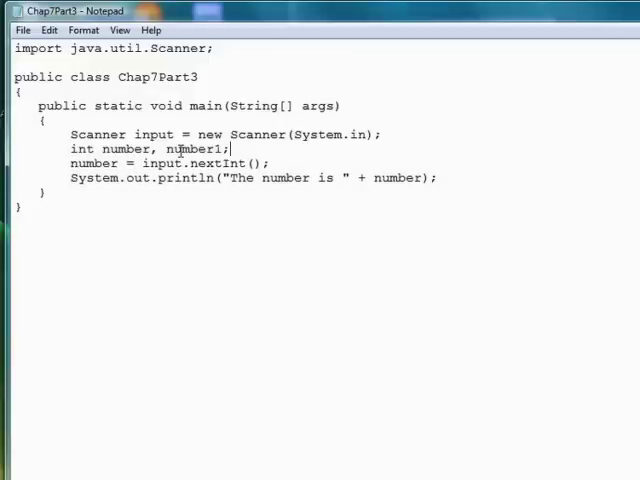
text(, sum)
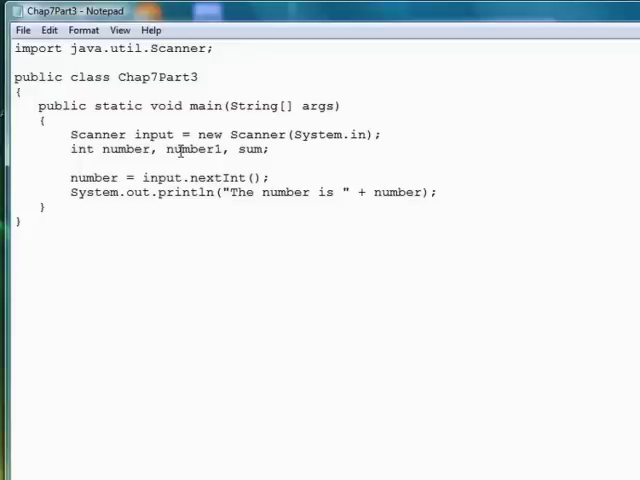
- Add System.out.print("Enter the first number: "); before the read and begin the second prompt
text(System.out.print)
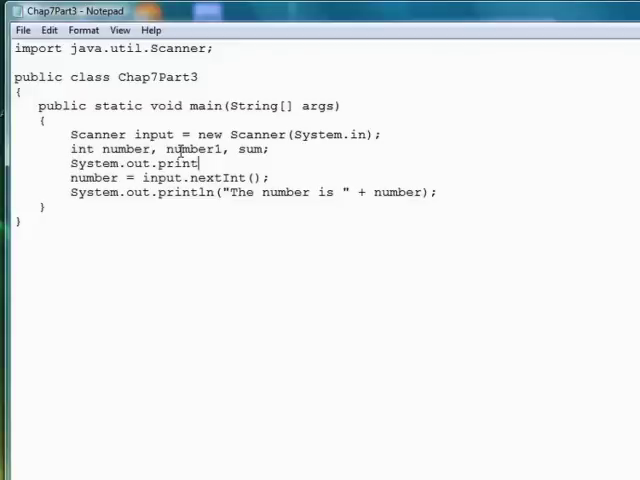
text(("Enter the first)
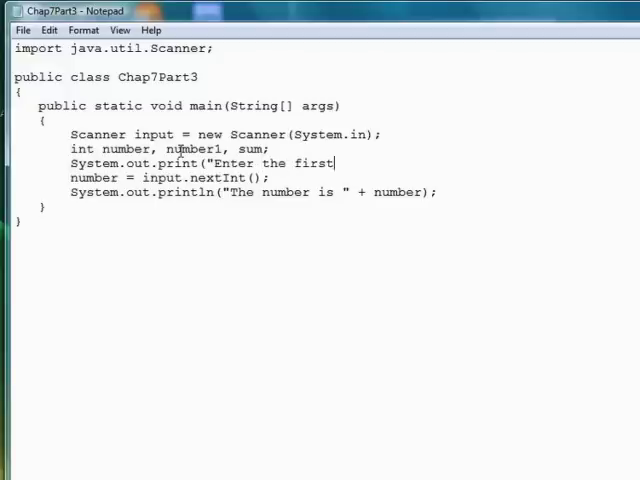
text(number: ");)
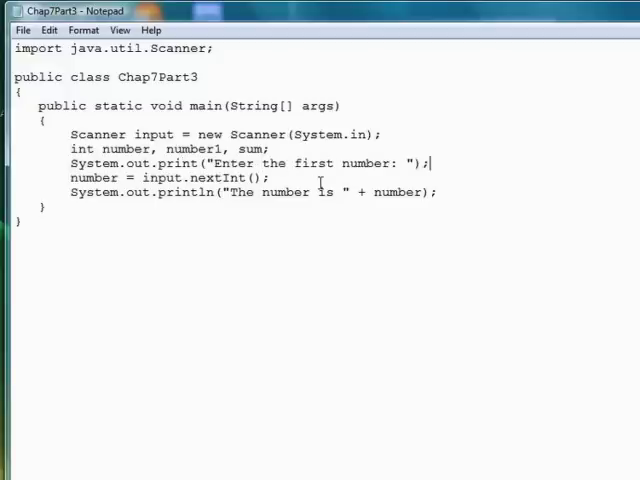
key(Enter)
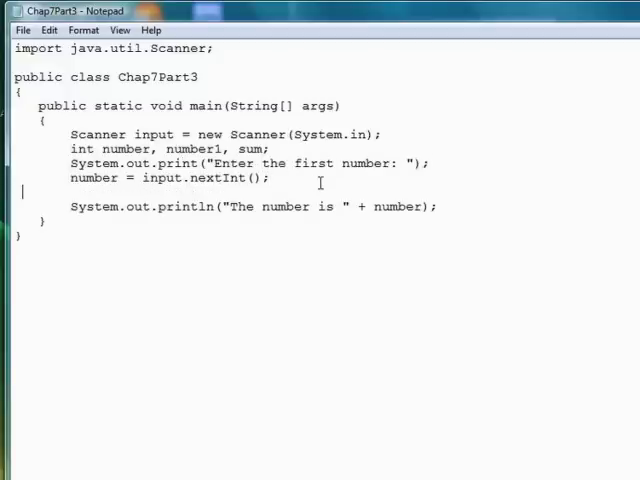
text(System.out.print("Enter the second number: ");)
text(number1 = inpu)
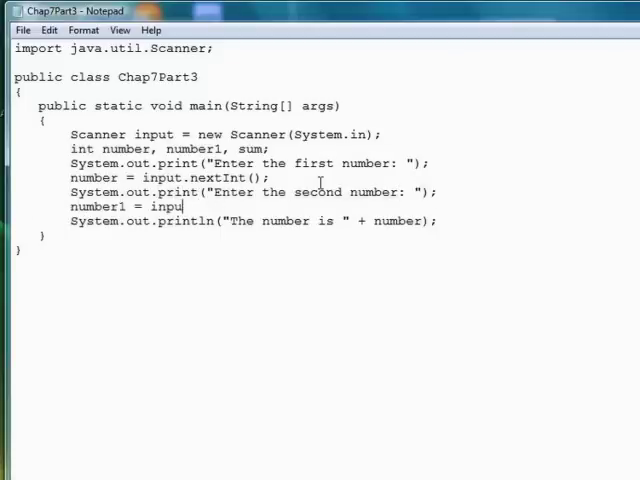
- Read number1 with input.nextInt(), set sum = number + number1 and print "The sum is " + sum
text(.next()
text(sum)
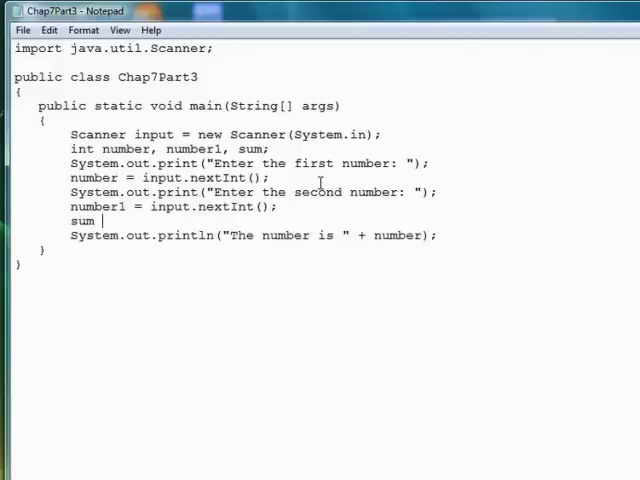
text(= number + number1;)
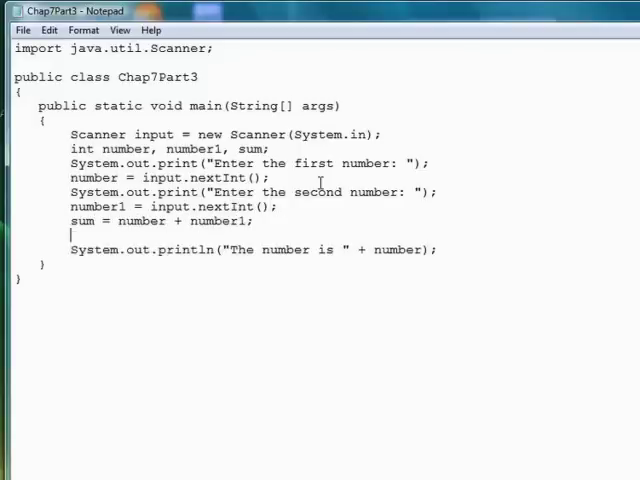
text(System.out.pro)
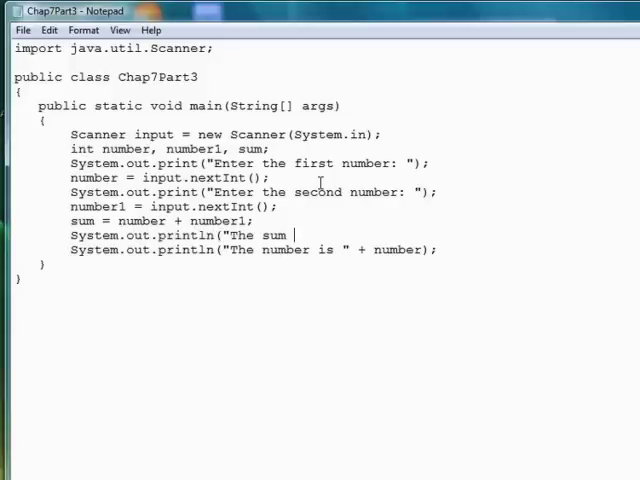
text(is " +)
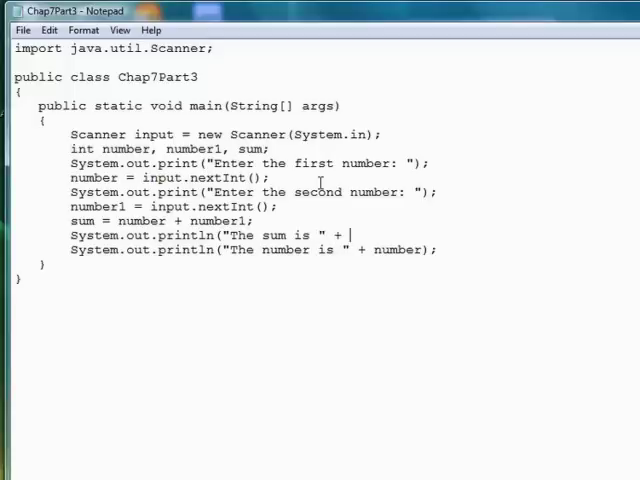
text(sum);)
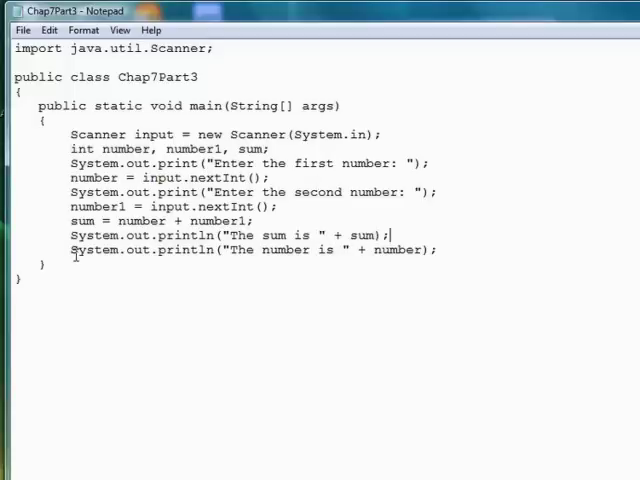
- Delete the old "The number is" printout line
triple_click(250, 250)
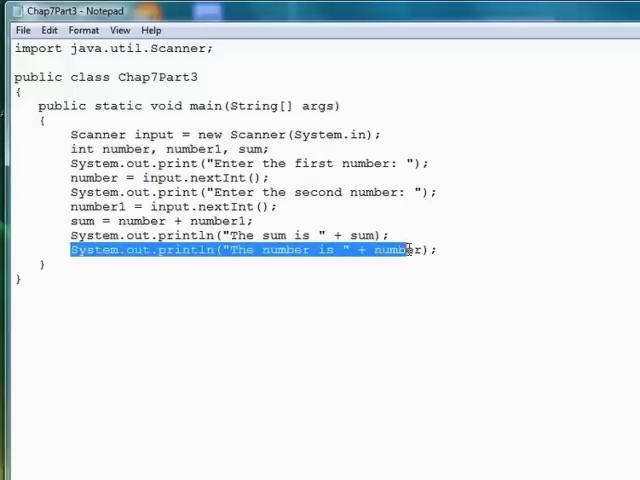
key(Delete)
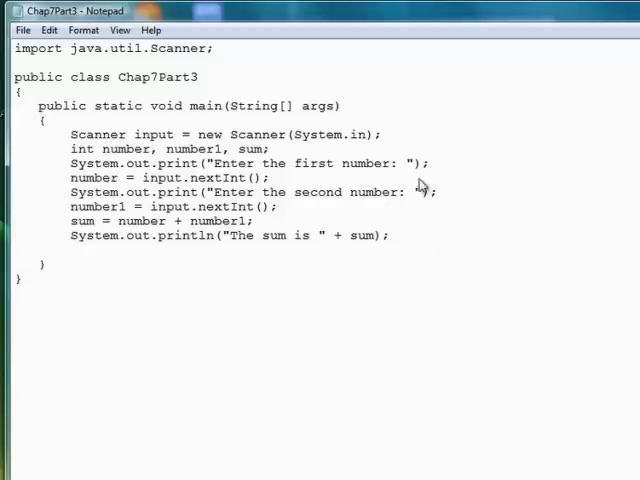
- Recompile with javac Chap7Part3.java, run it and enter 23 and 56
click(22, 30)
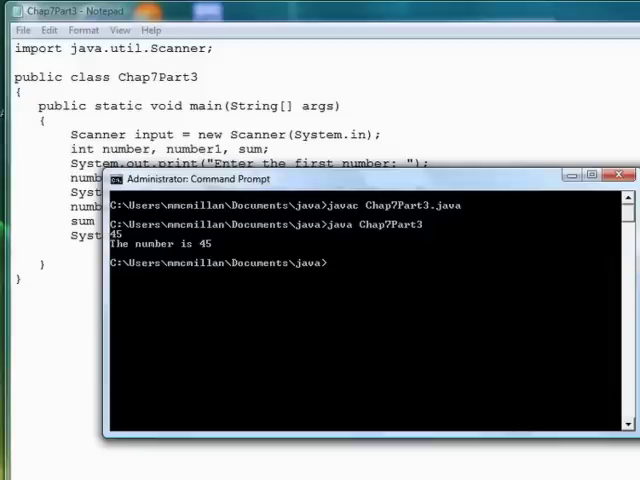
text(javac Chap7Part3.java)
text(java Chap7Part3)
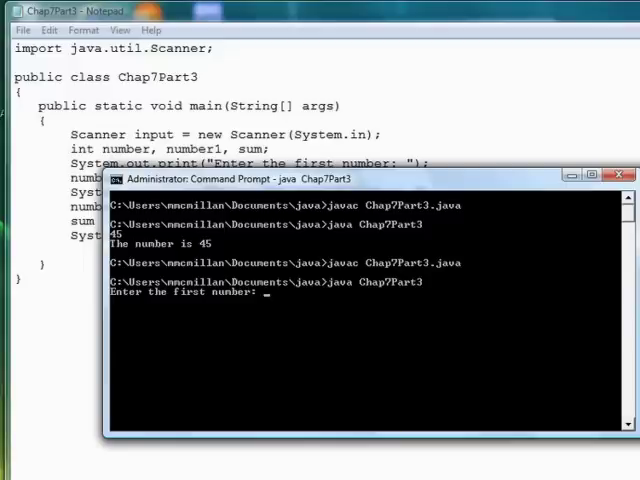
text(23)
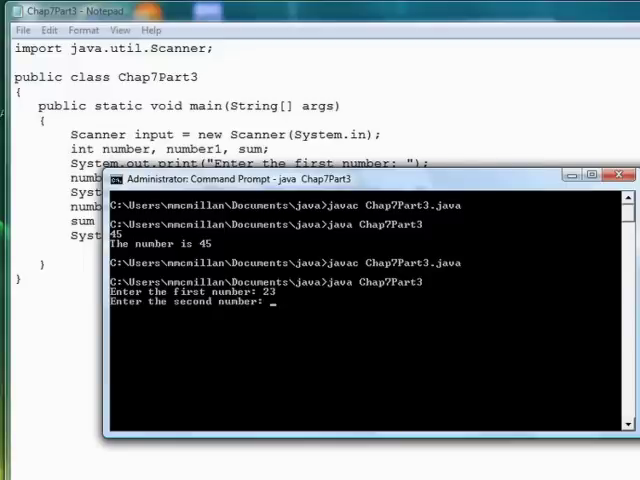
text(56)
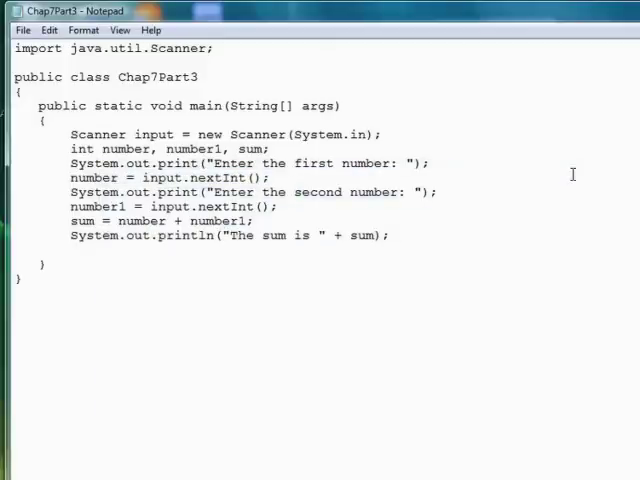
mouse_move(416, 296)
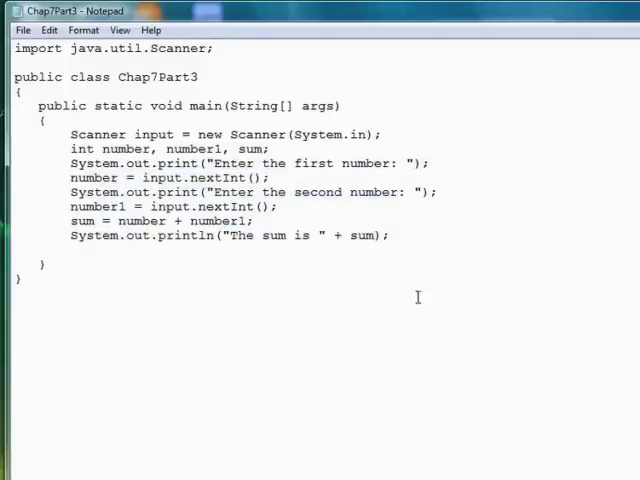
mouse_move(222, 176)
text(double)
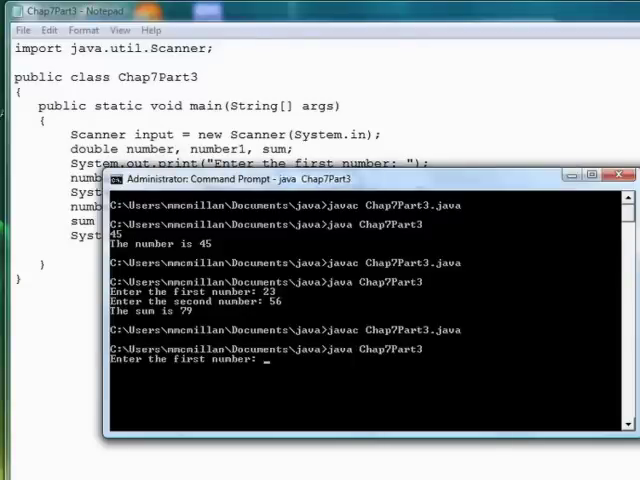
- Run the double version of Chap7Part3 and enter .34 at the first prompt
text(.34)
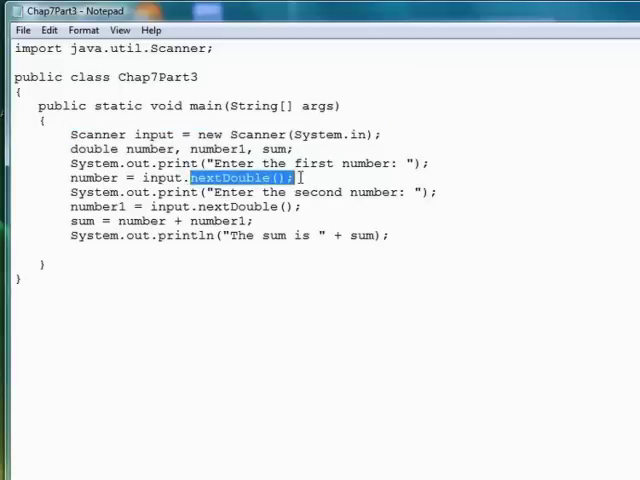
mouse_move(336, 176)
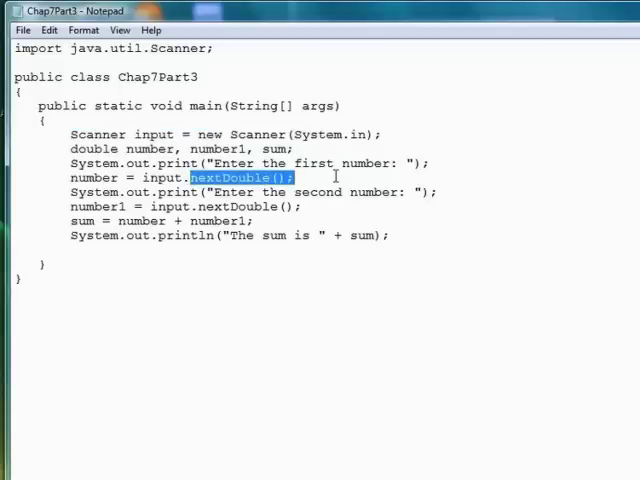